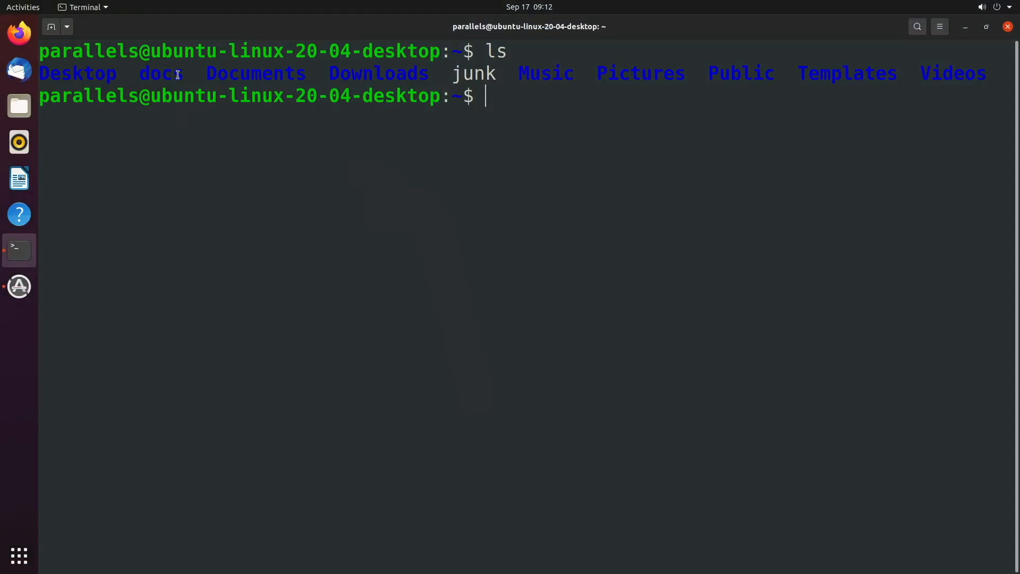
mouse_move(563, 173)
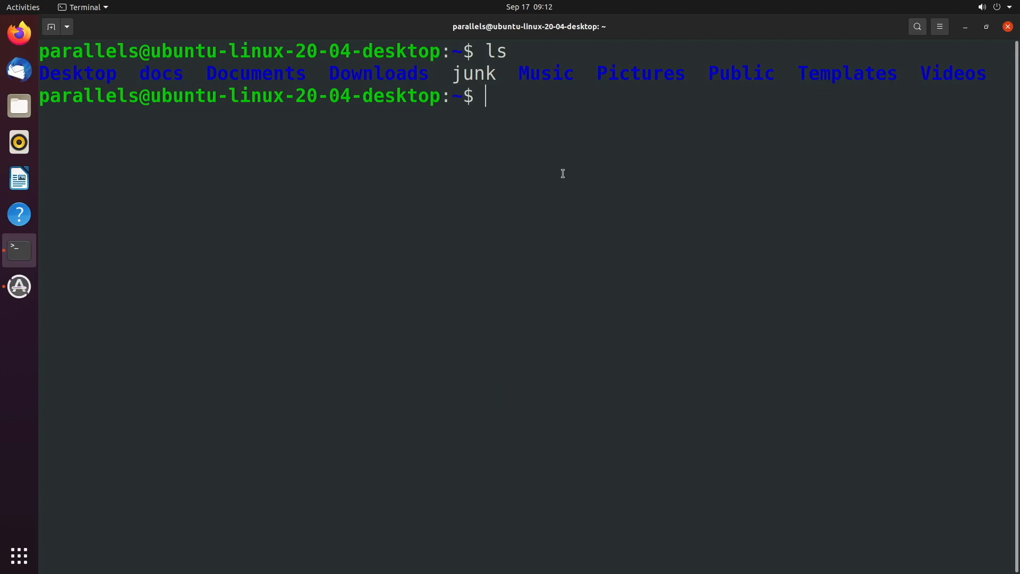
Step: Rename docs to docs2 with mv, then rename docs2 back to docs
type("mv docs")
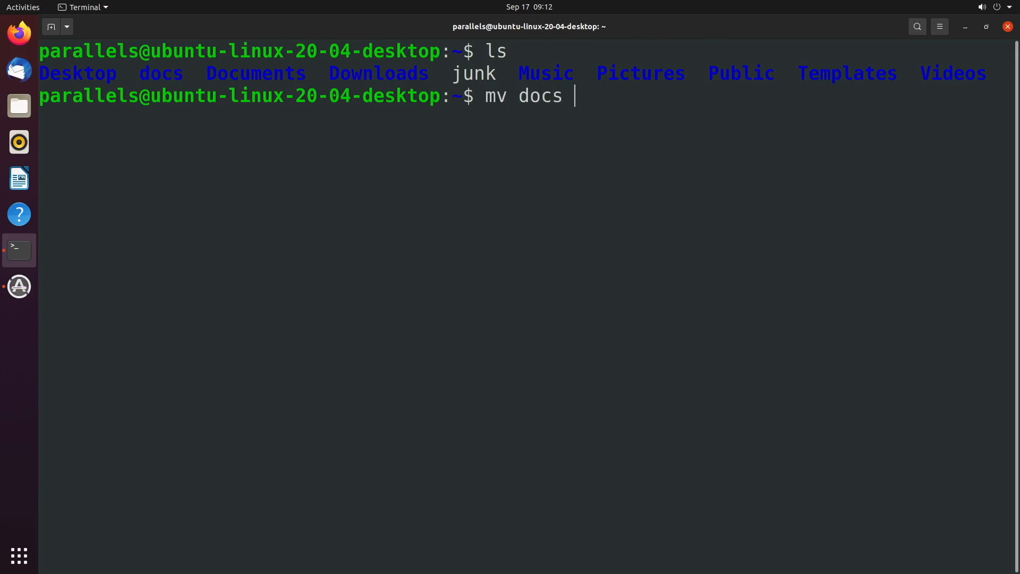
type("docs2")
type("ls")
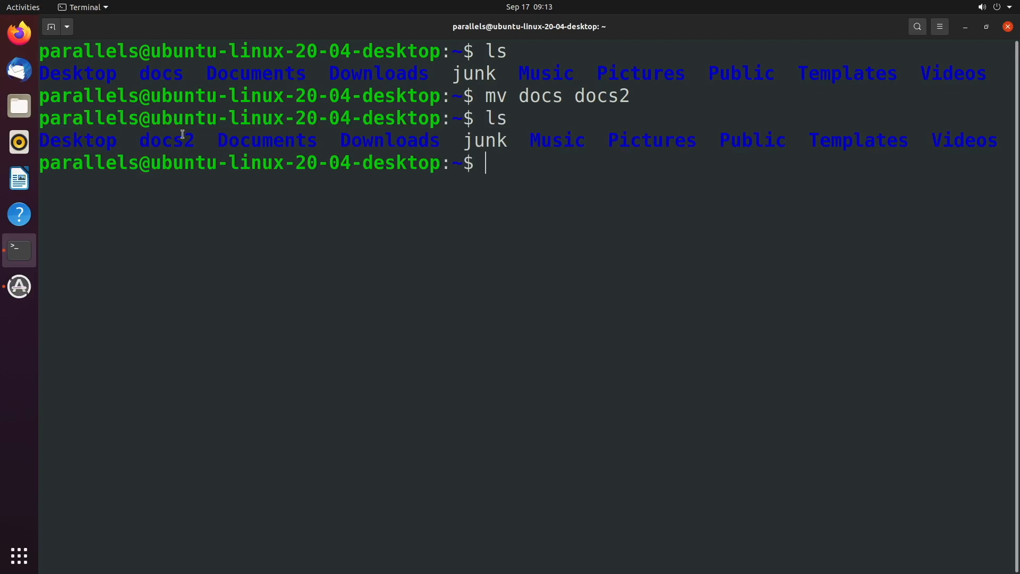
mouse_move(540, 183)
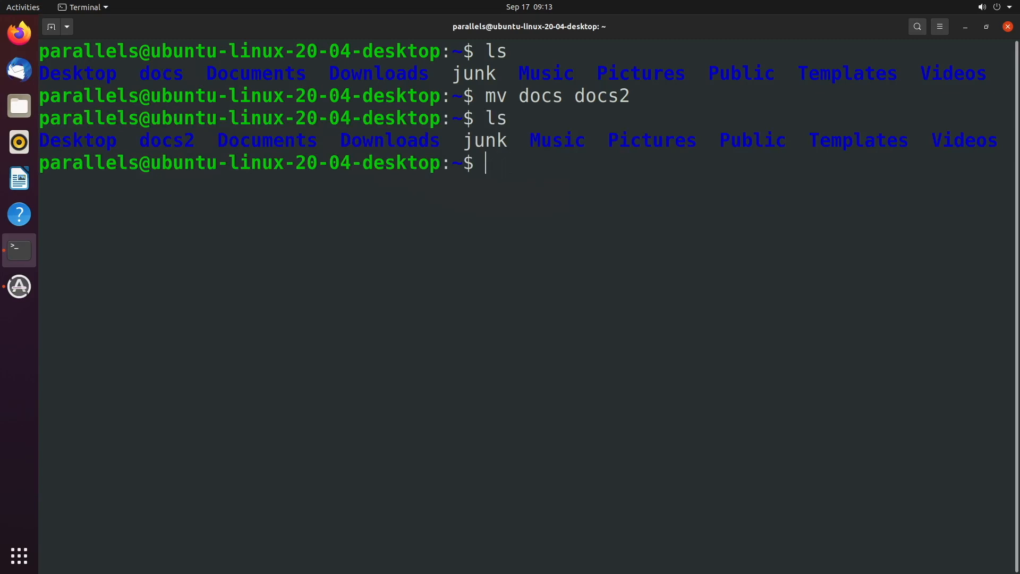
type("mv")
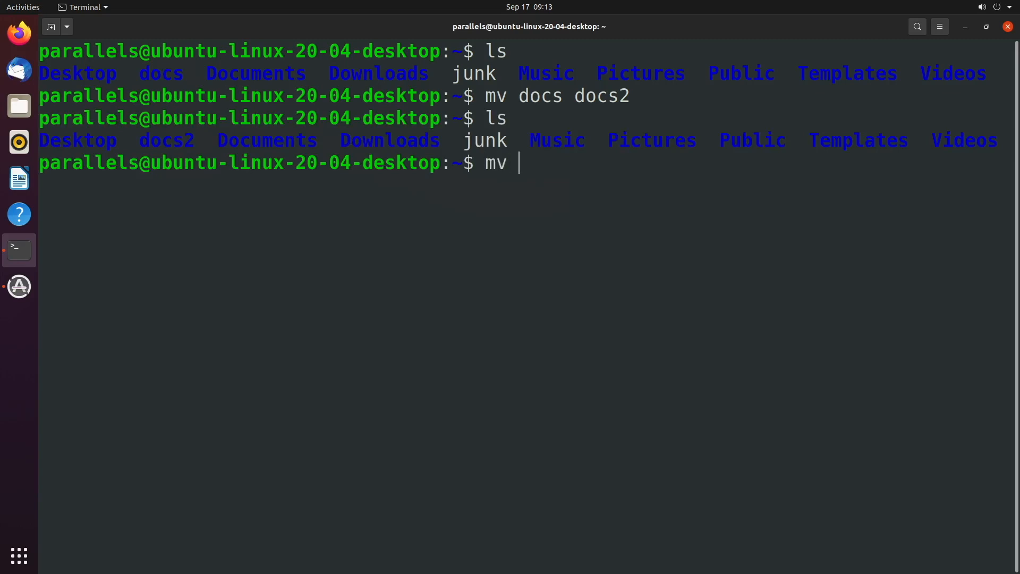
type("docs2 docs")
type("ls")
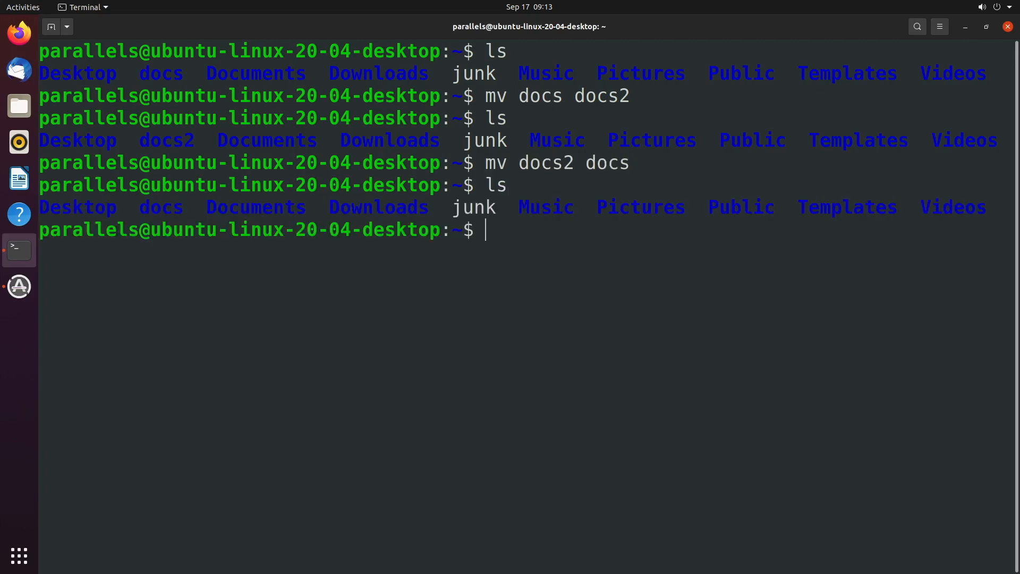
Step: Attempt cp docs docs2 (refused without -r), then bring up man cp
type("c")
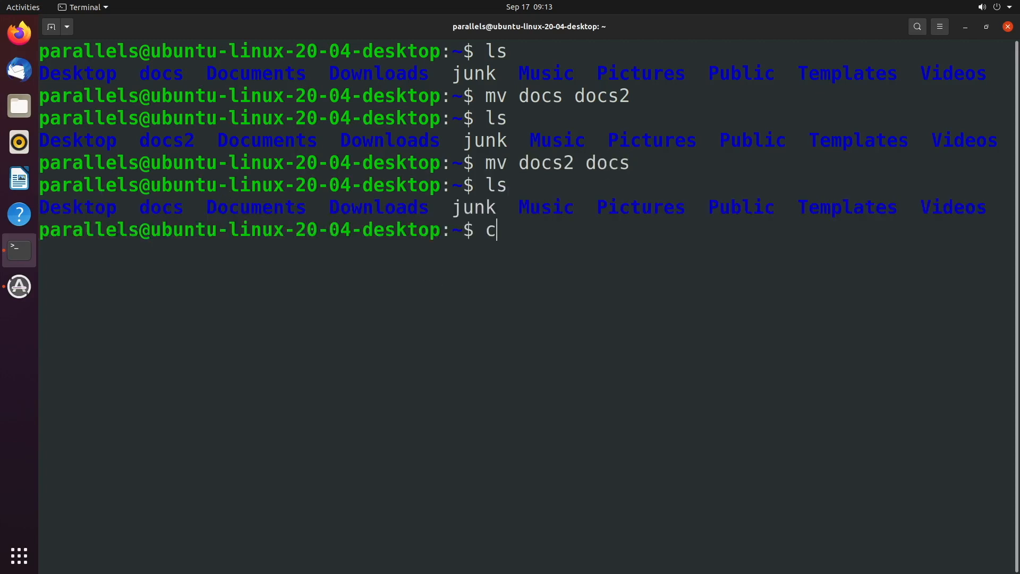
type("p")
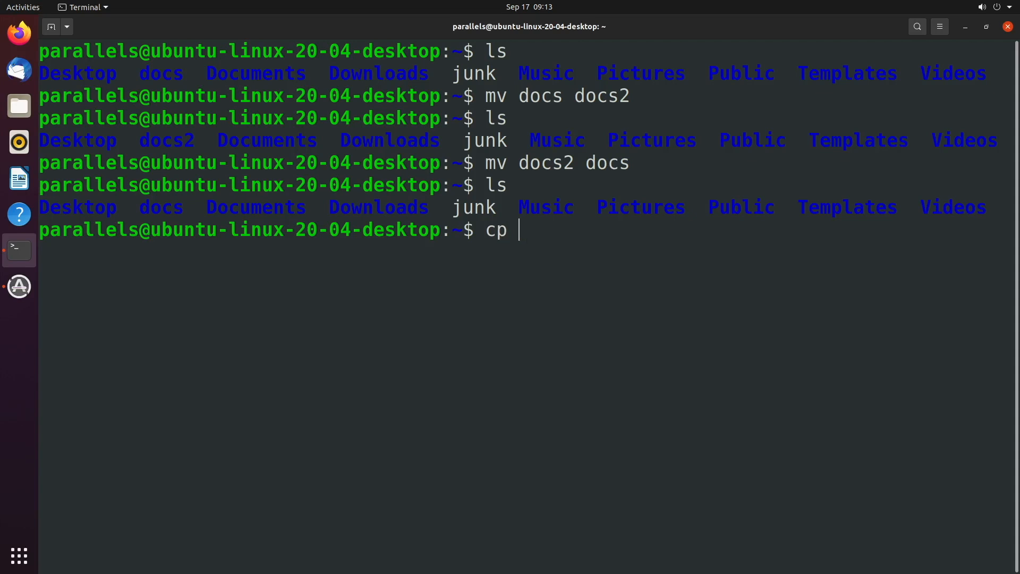
type("docs doc")
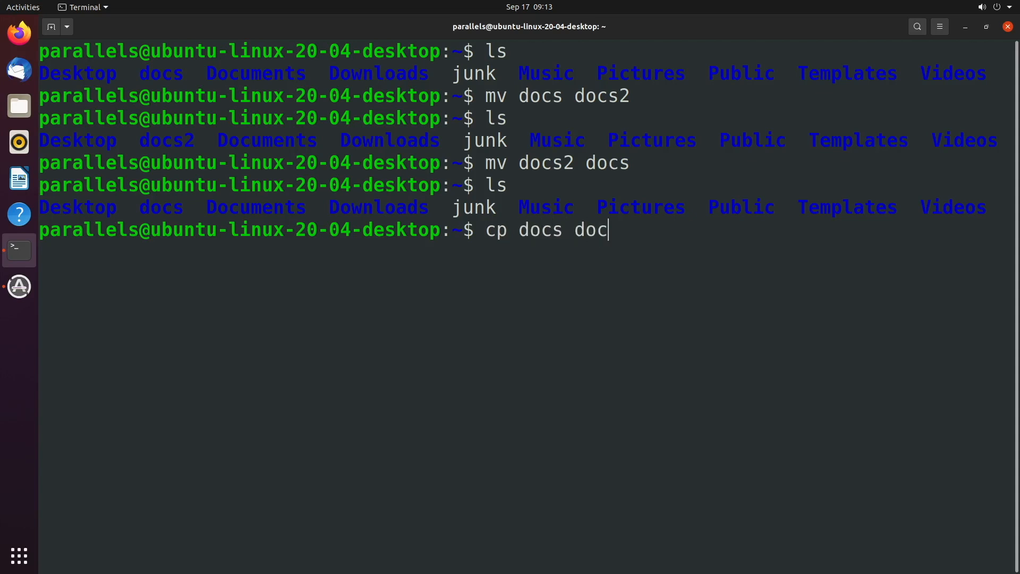
type("s2")
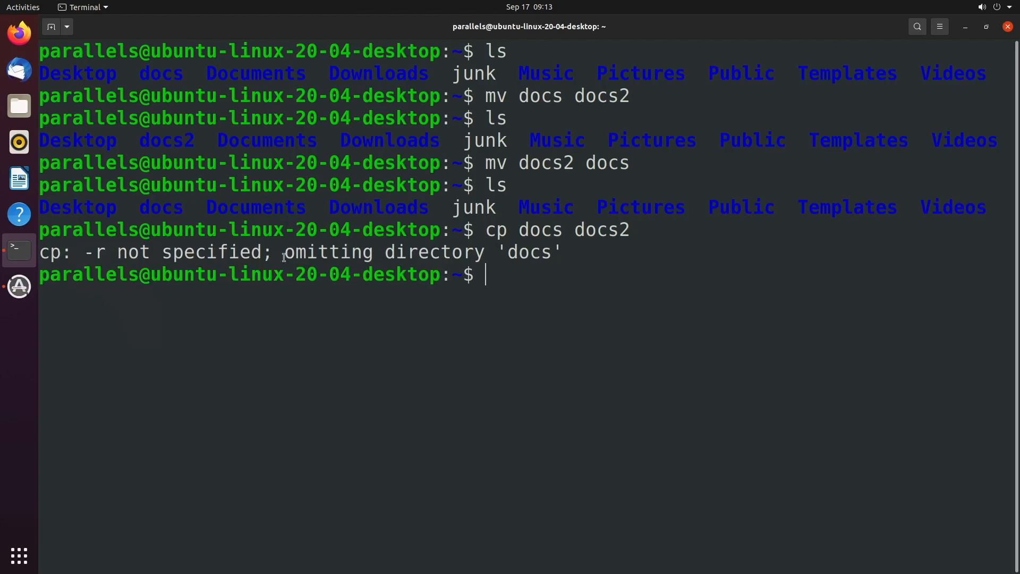
type("man cp")
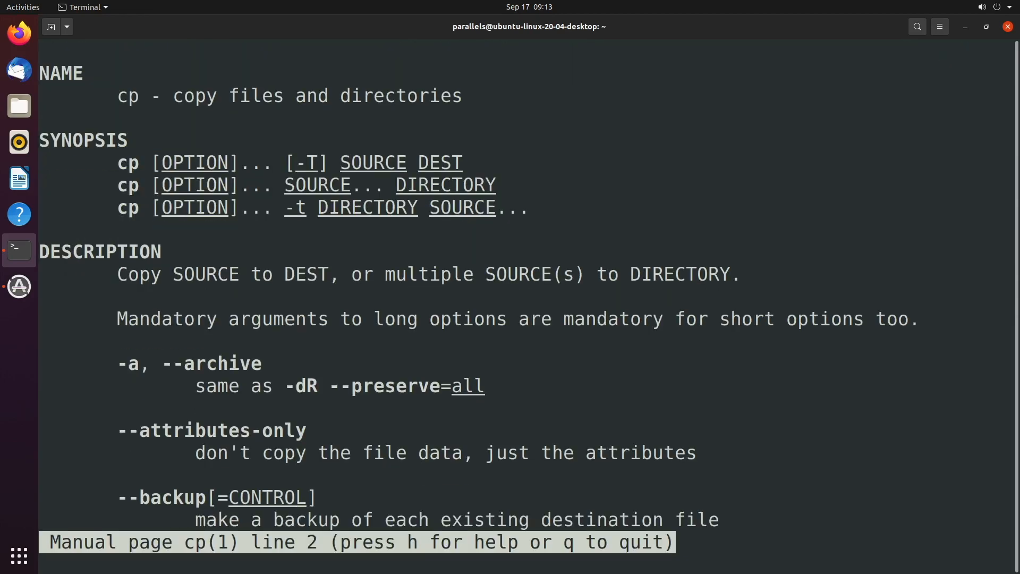
Step: Scroll the cp manual page down to the recursive -r option entry
scroll("down", 3)
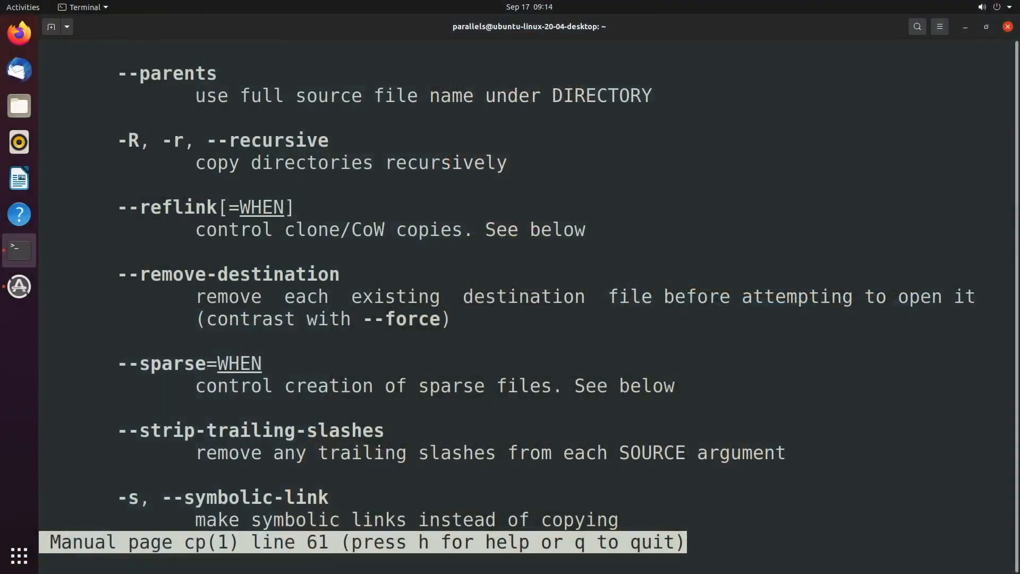
mouse_move(385, 274)
type("cp -r docs docs2")
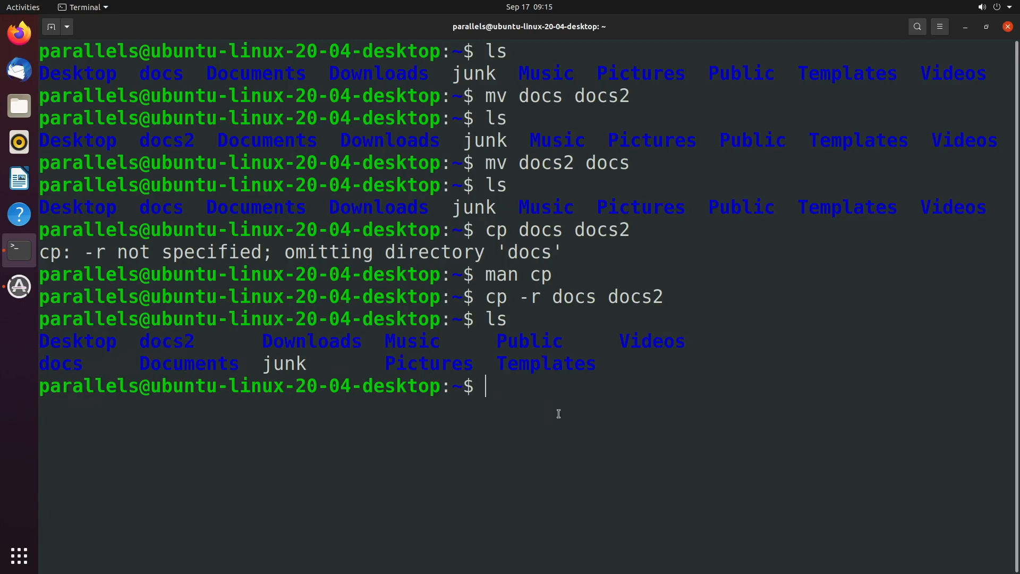
Step: Try plain rm docs (refused for a directory), then remove the junk file
type("rm")
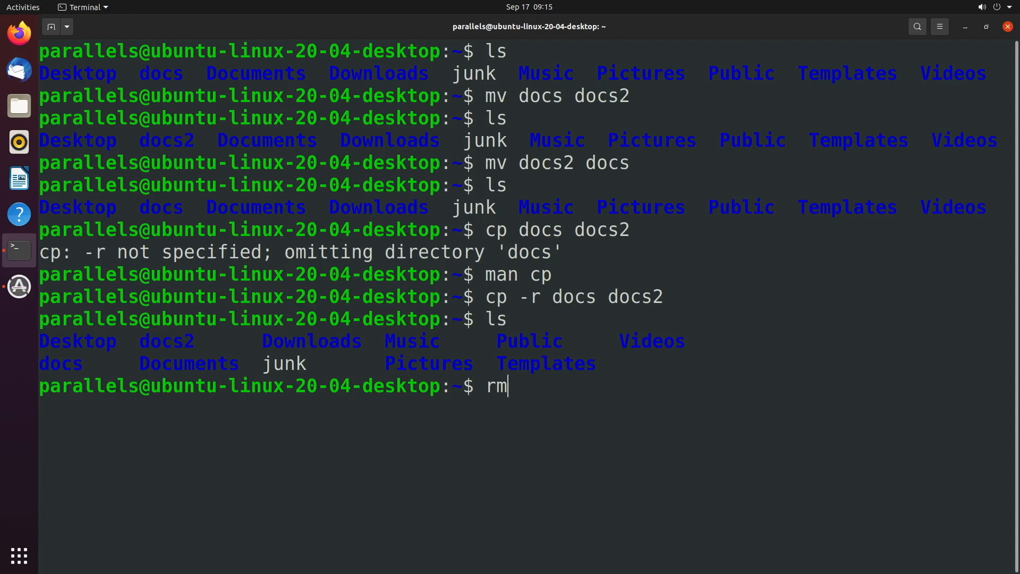
type("docs")
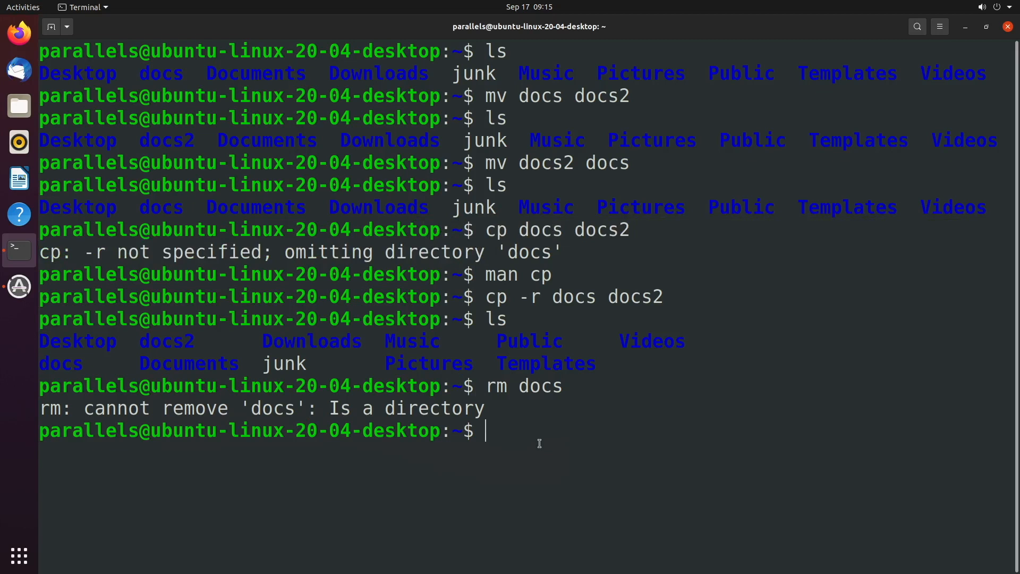
type("rm junk")
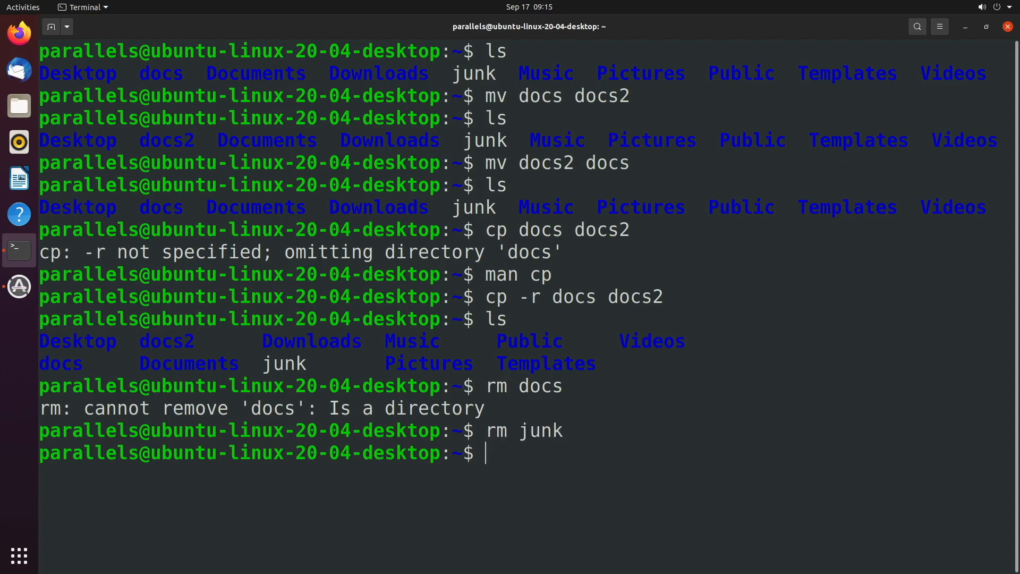
Step: Delete the docs2 and docs folders recursively with rm -r
type("rm")
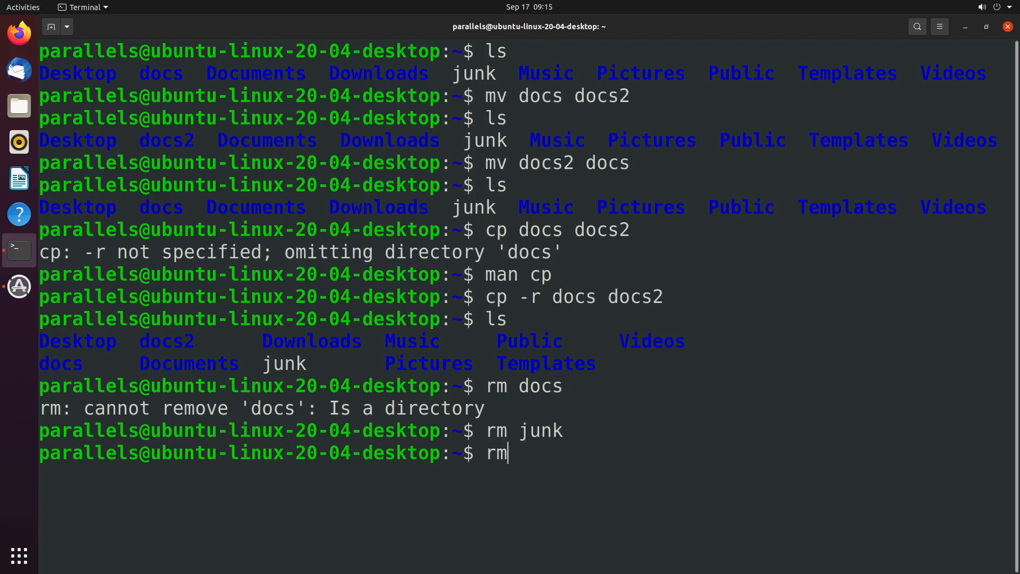
type("-r")
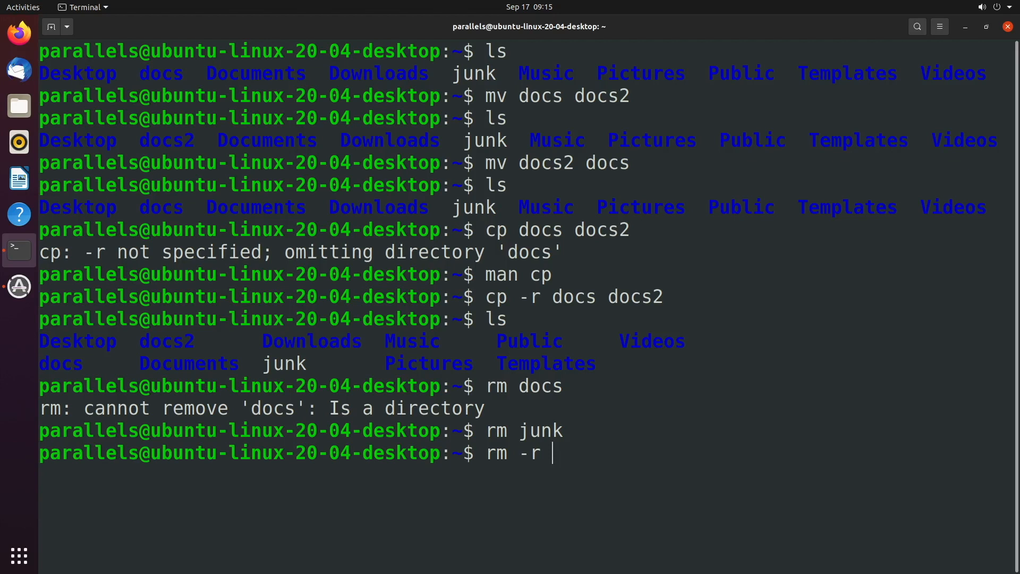
type("docs2")
type("rm -")
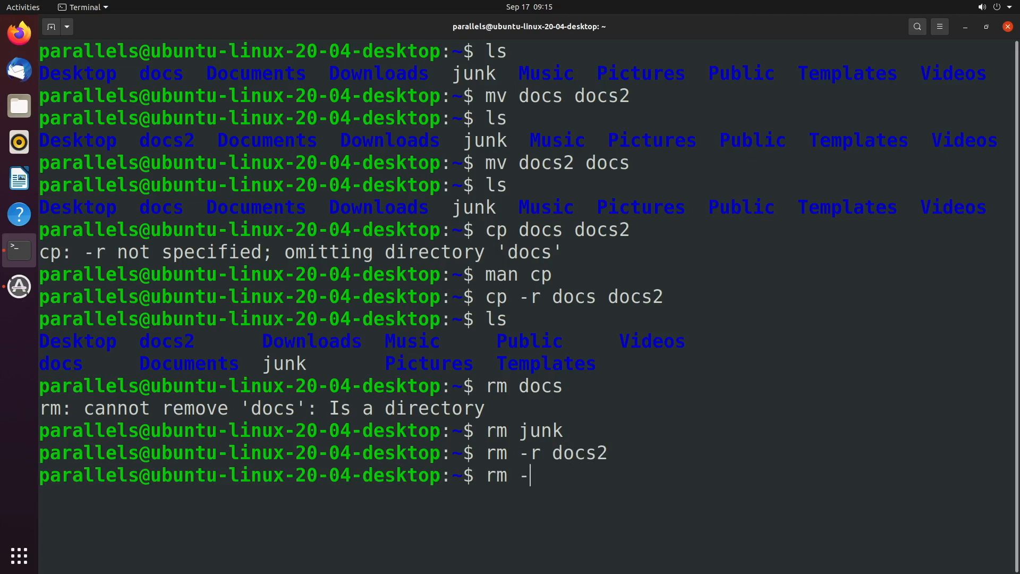
type("r docs")
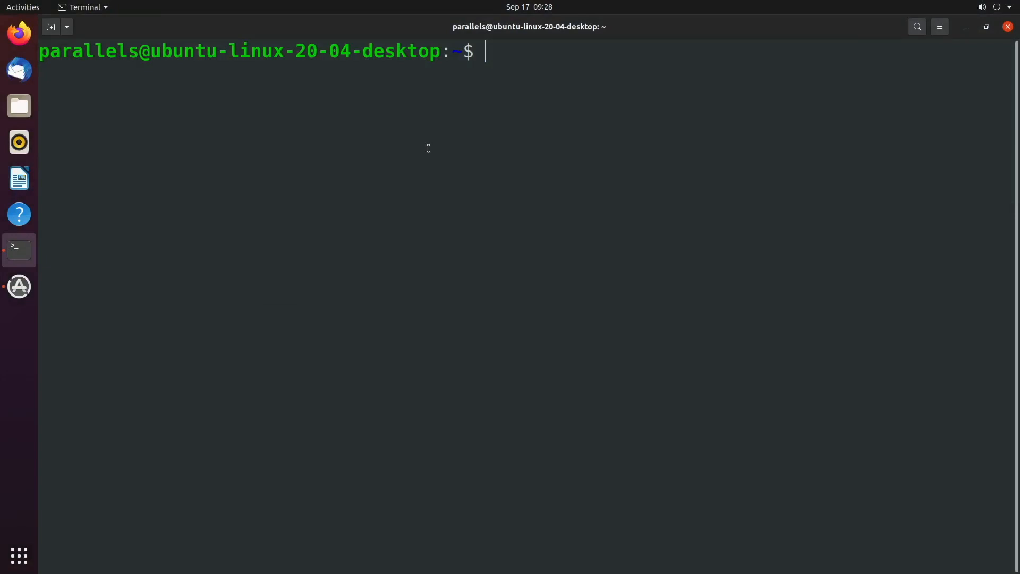
Step: Create docs and remove it with rm -r, then recreate it and remove it with rmdir
type("mkdir docs")
type("rm")
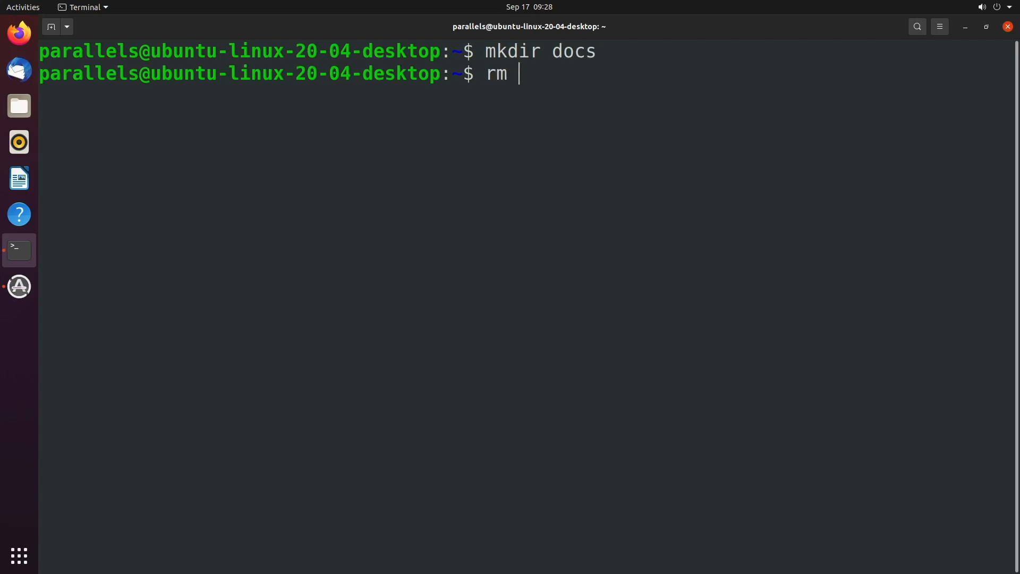
type("-r docs")
type("ls")
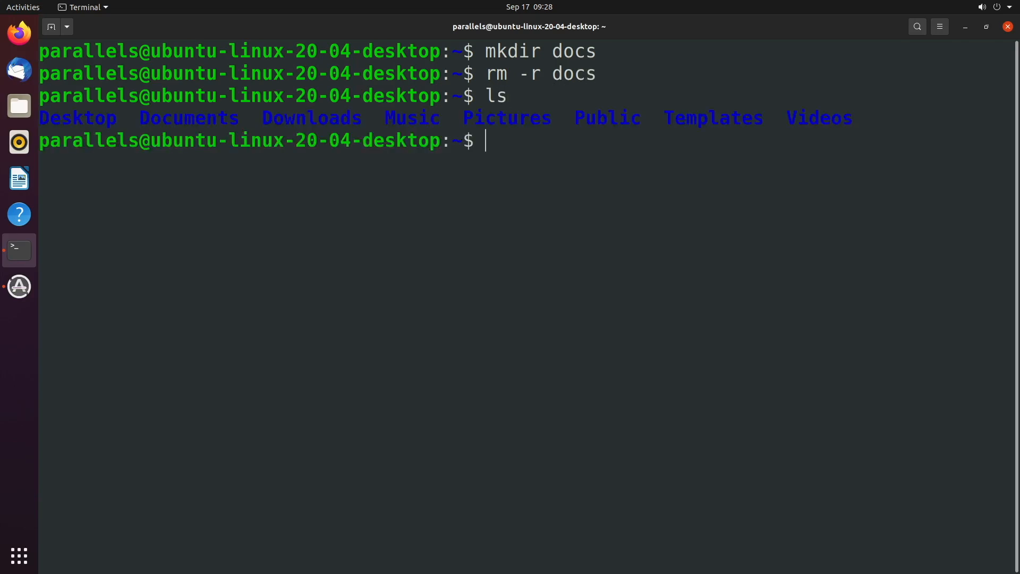
type("mkdir docs")
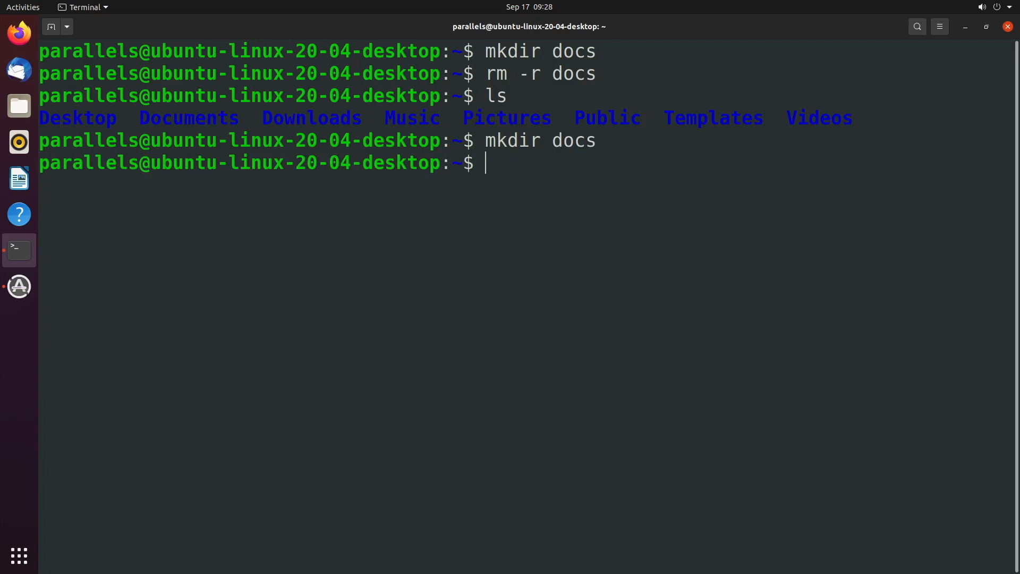
type("rmdir docs")
type("ls")
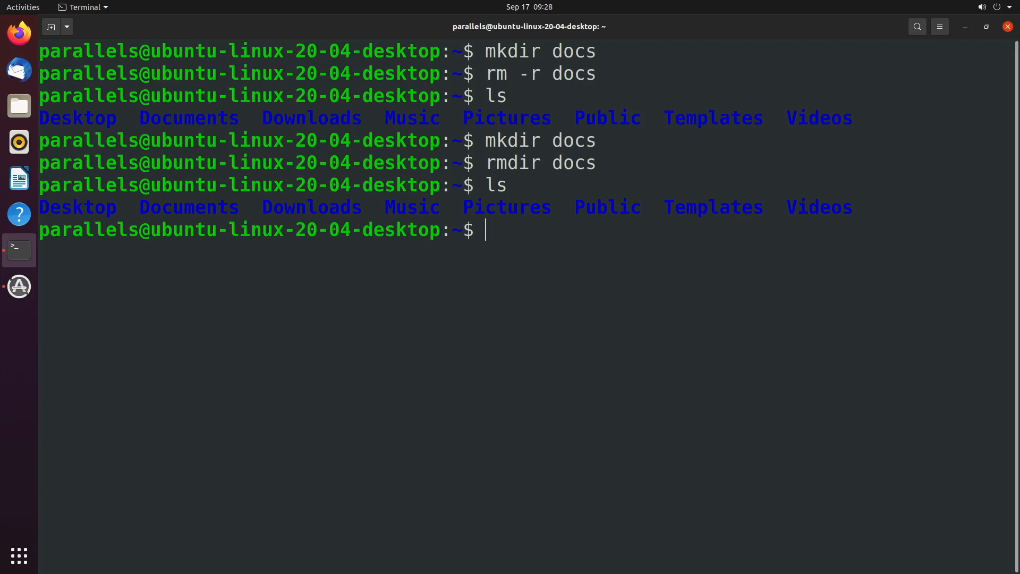
mouse_move(525, 256)
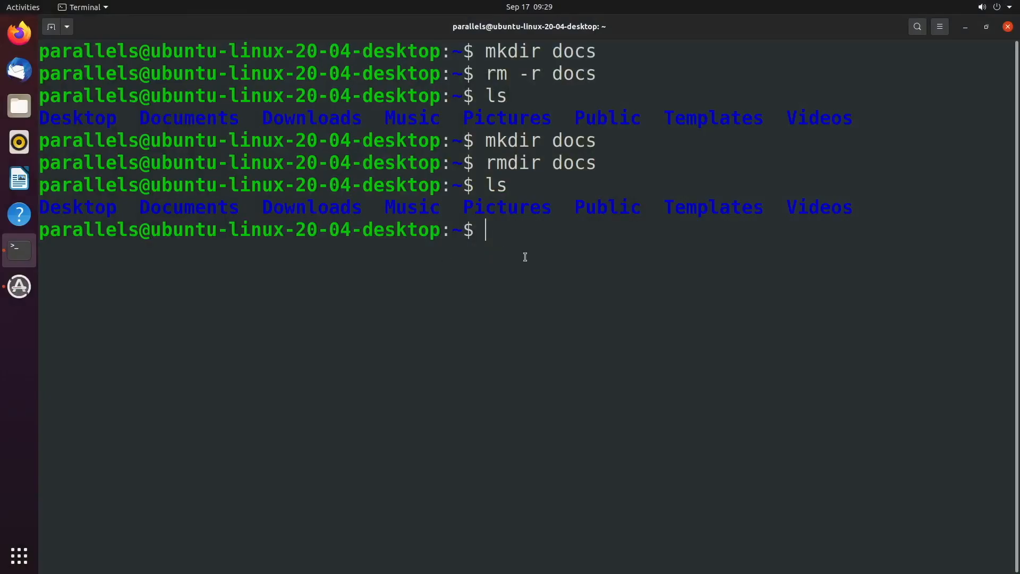
Step: Create docs, write "test" into docs/test with echo, and list docs to confirm
type("mkdir docs")
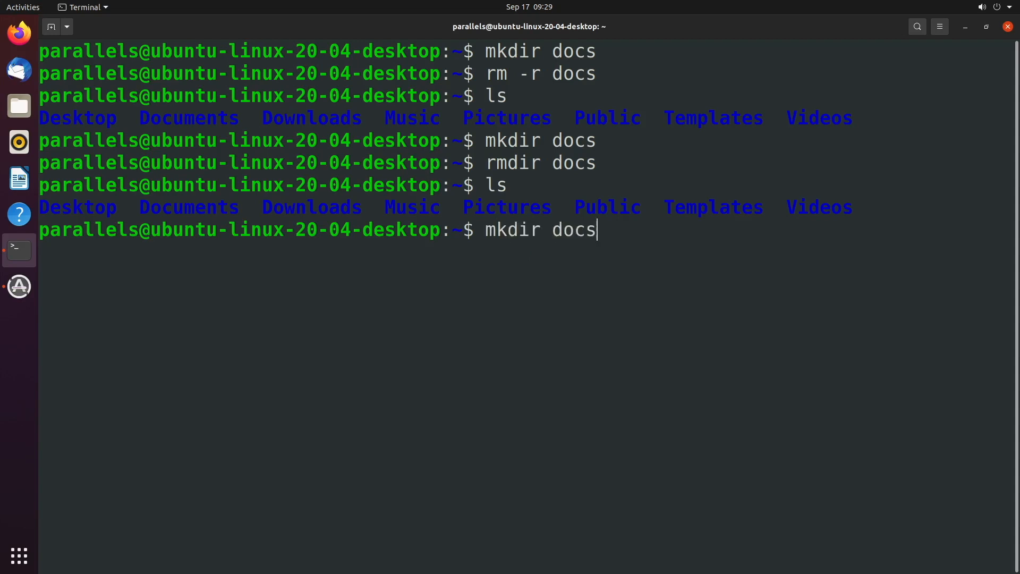
type("echo")
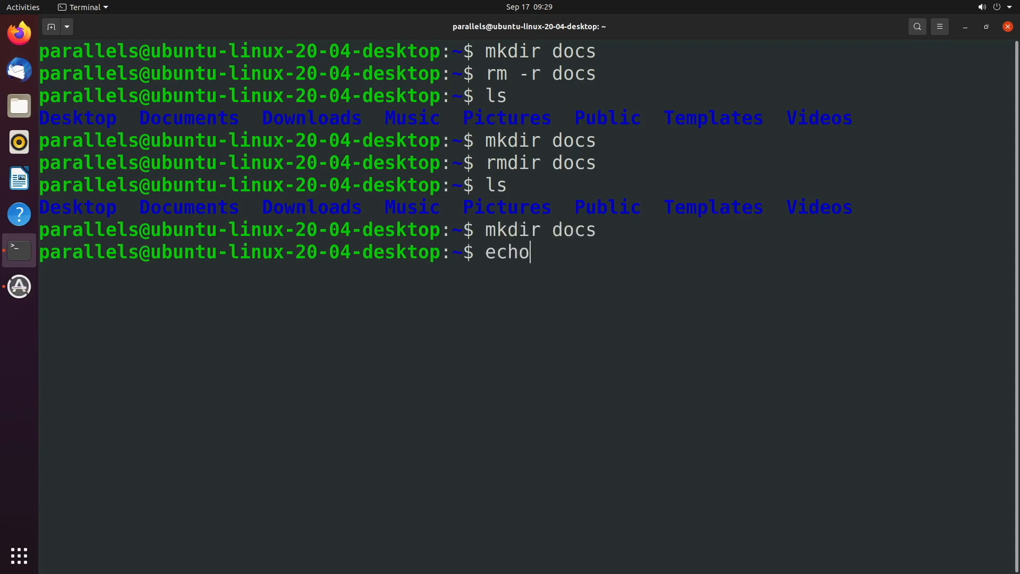
type("\"test\"")
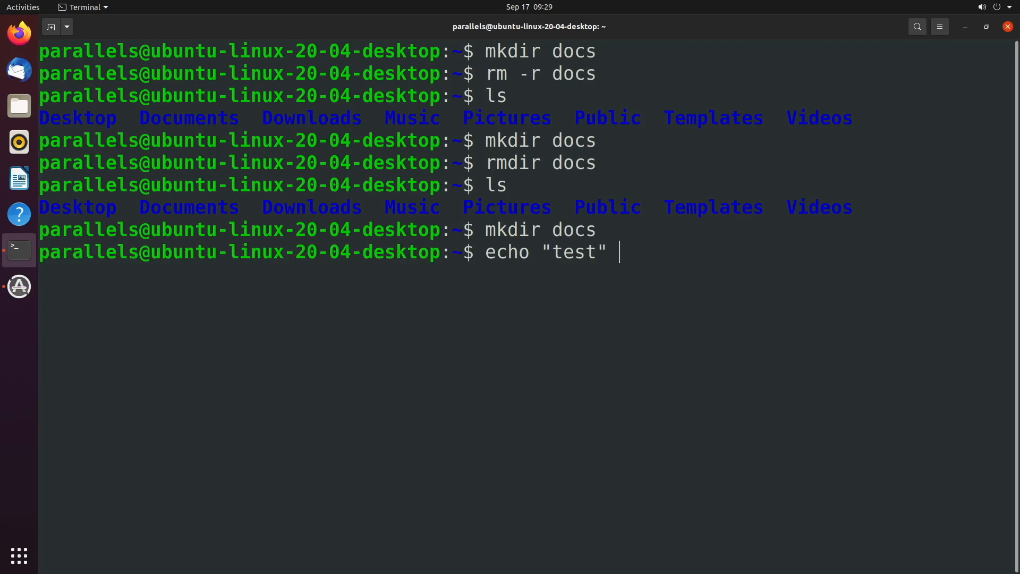
type(">")
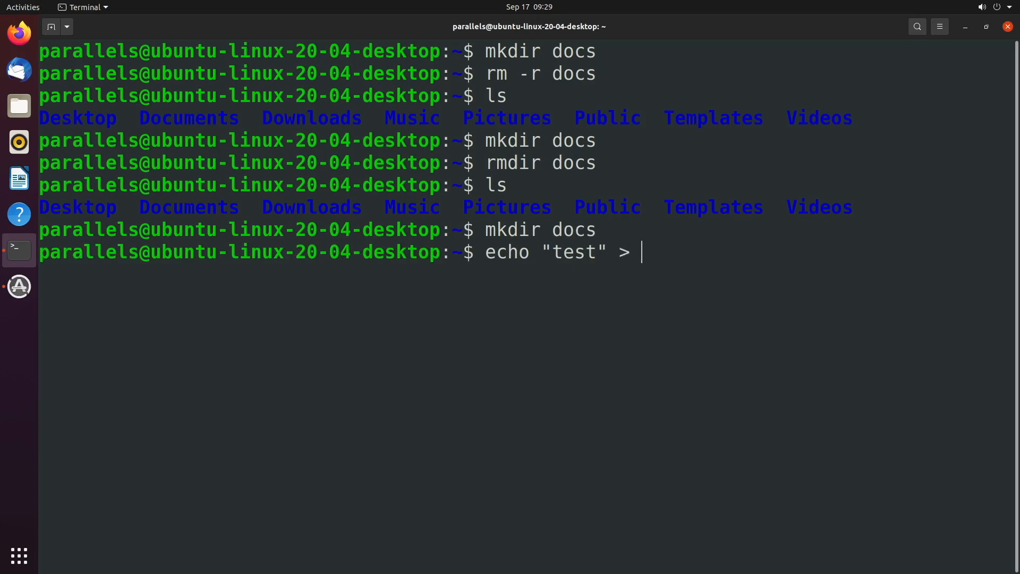
type("test")
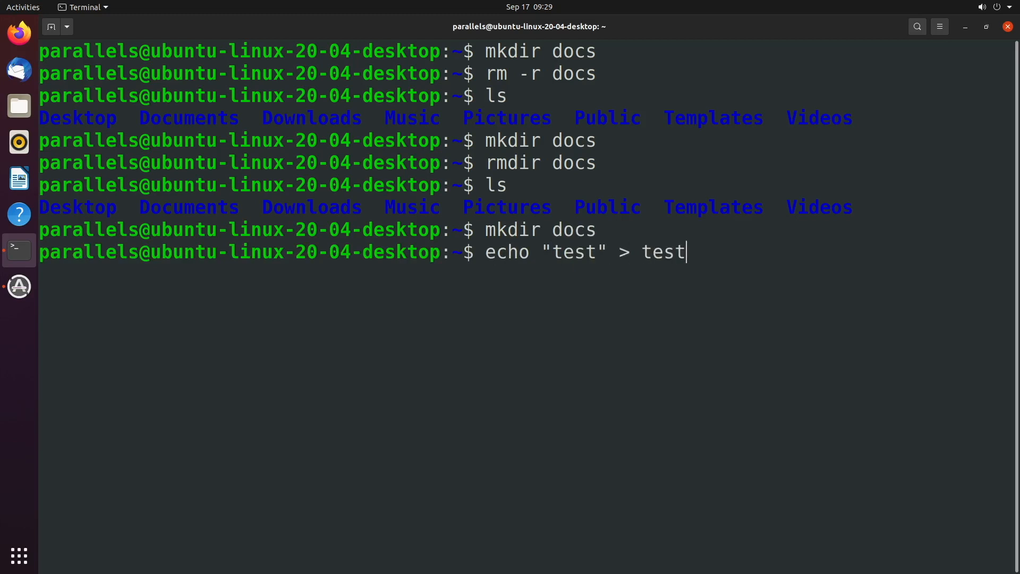
type("docs/")
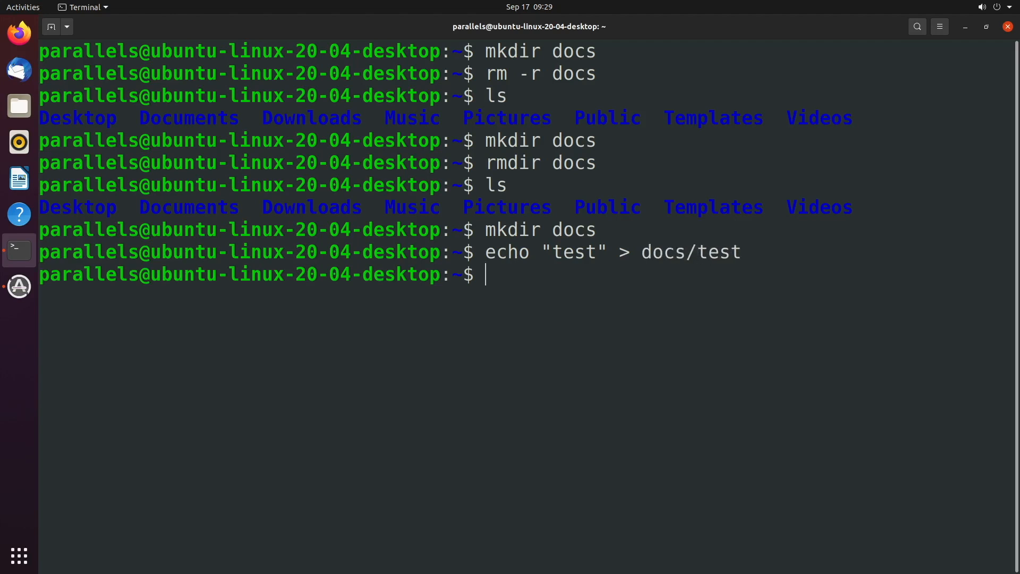
type("ls docs/")
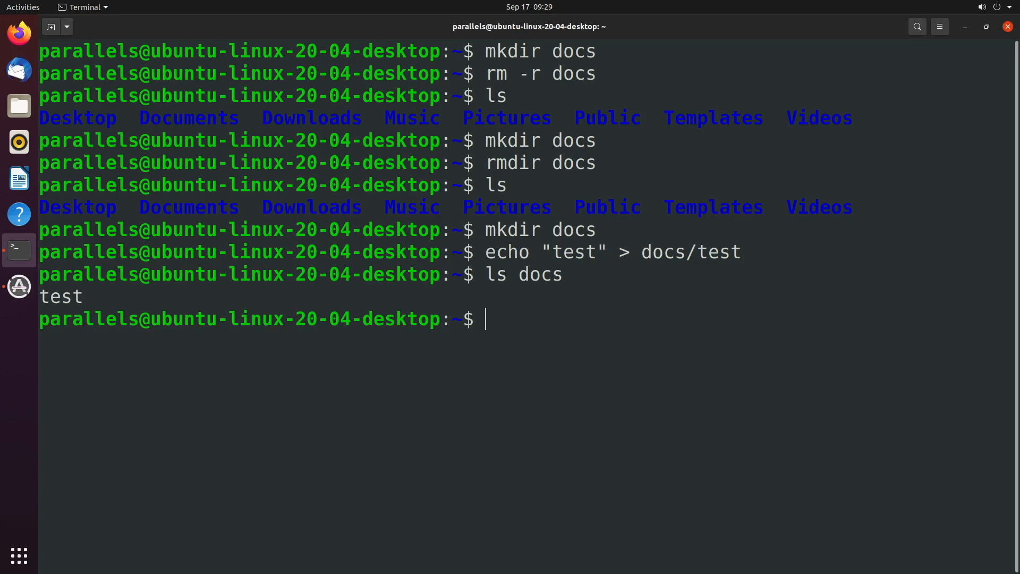
Step: Attempt rmdir docs, which fails with 'Directory not empty'
type("rmdir docs")
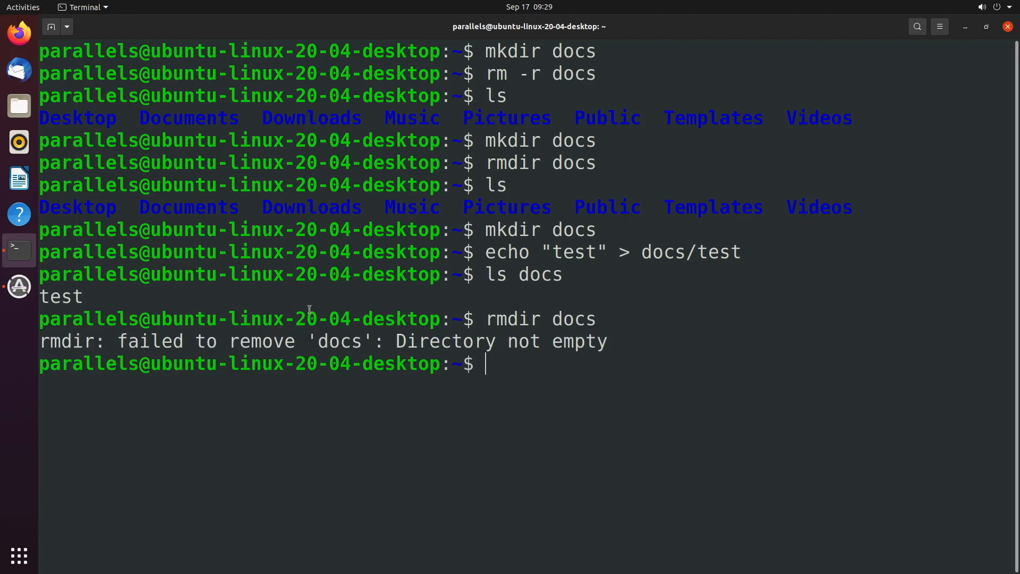
mouse_move(612, 384)
type("cd docs")
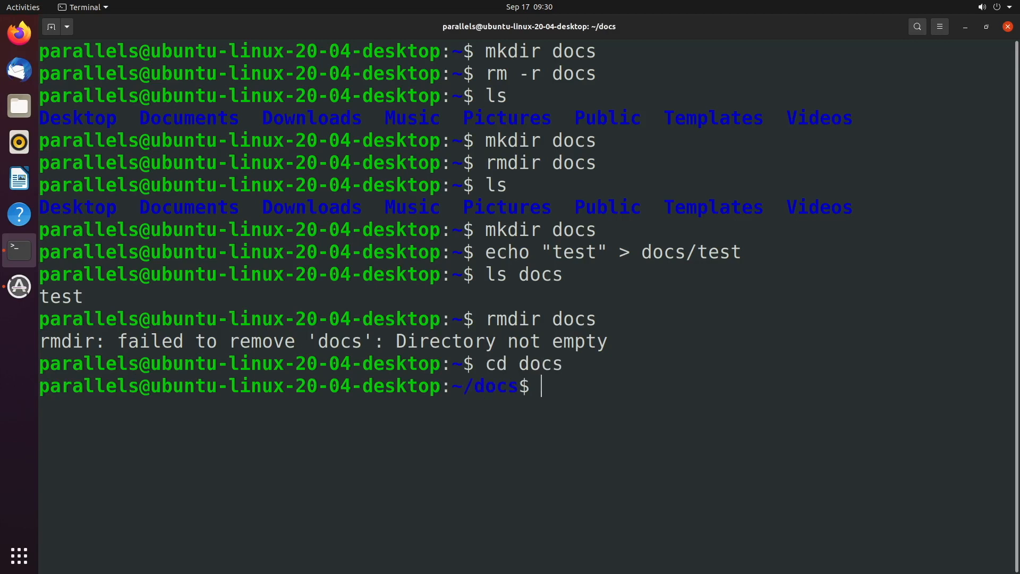
Step: Create folders dir1, dir2, dir3, dir4 and dir5 inside docs
type("mkdir")
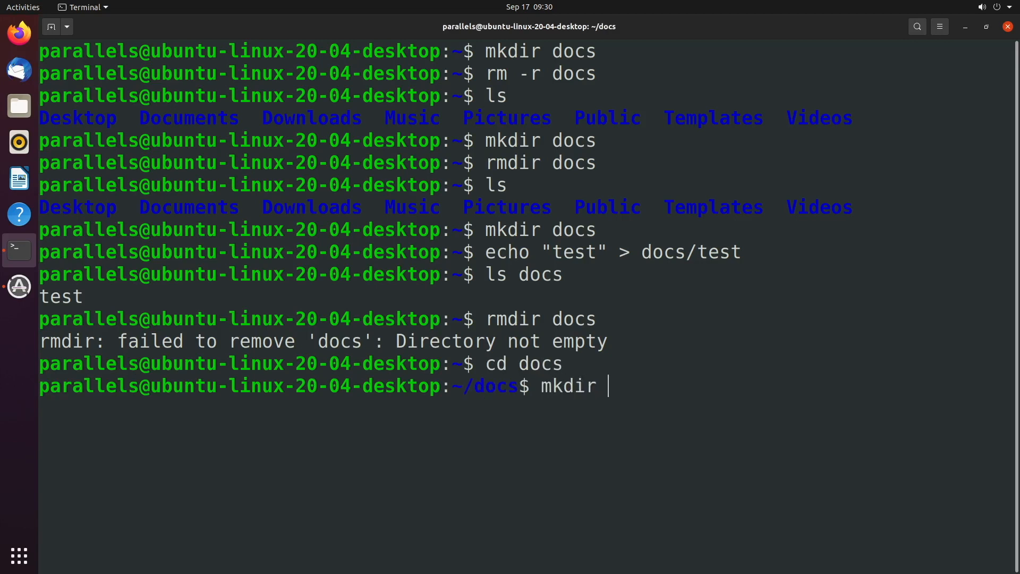
type("dir1 dir2 dir3")
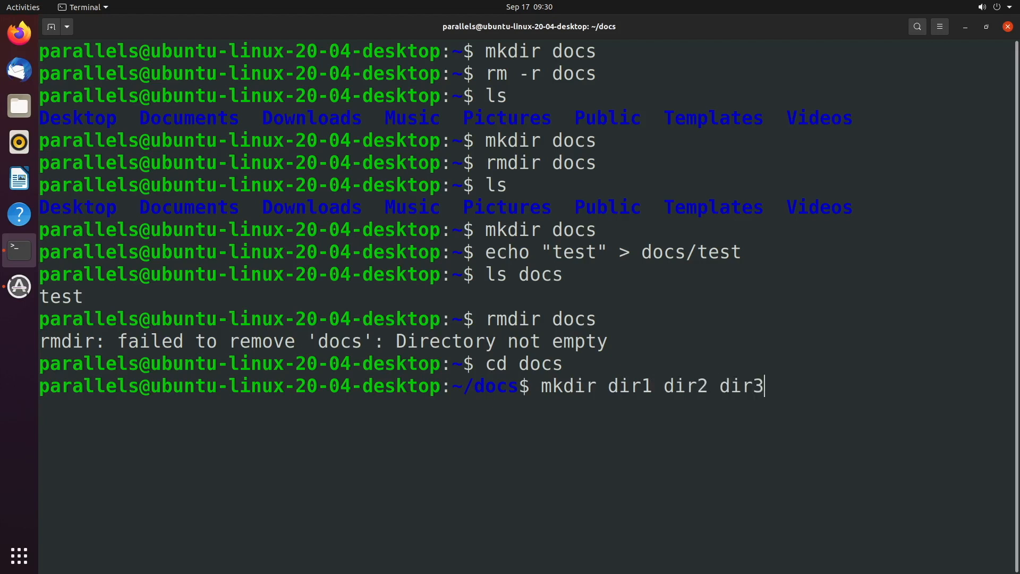
type("dir4 dir5")
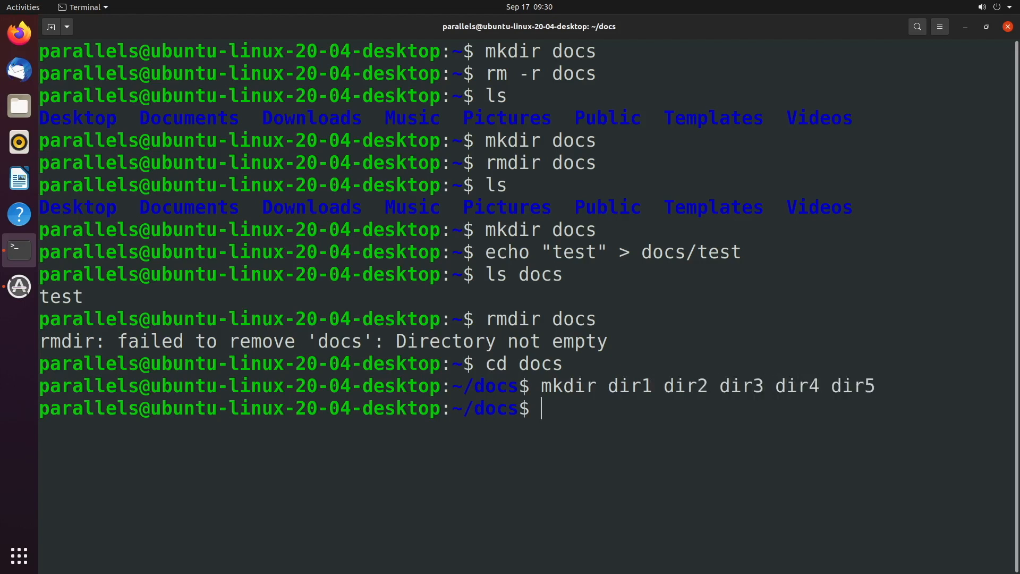
Step: Add empty files dir1/file and dir3/file with touch
type("touch dir")
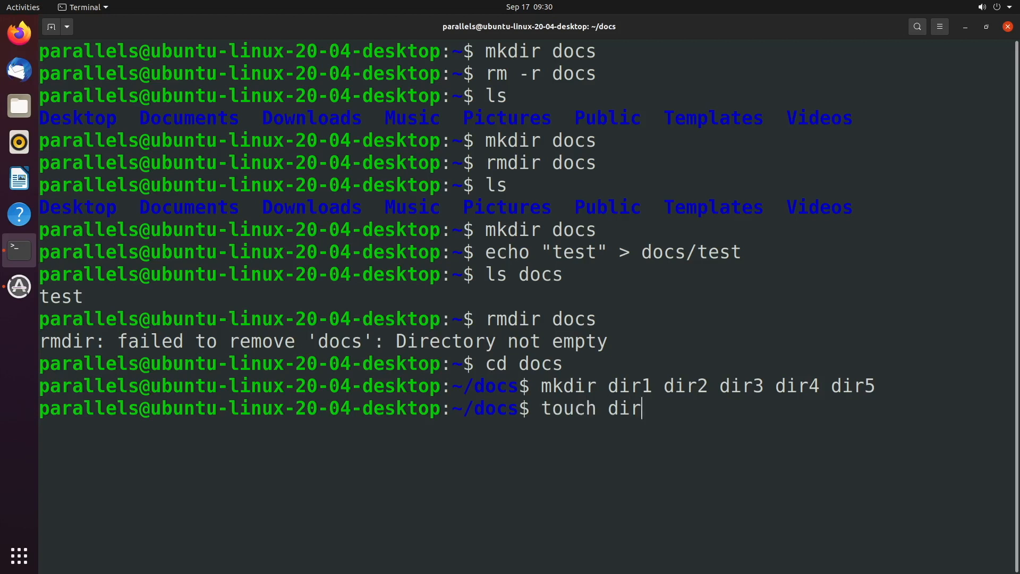
type("1/")
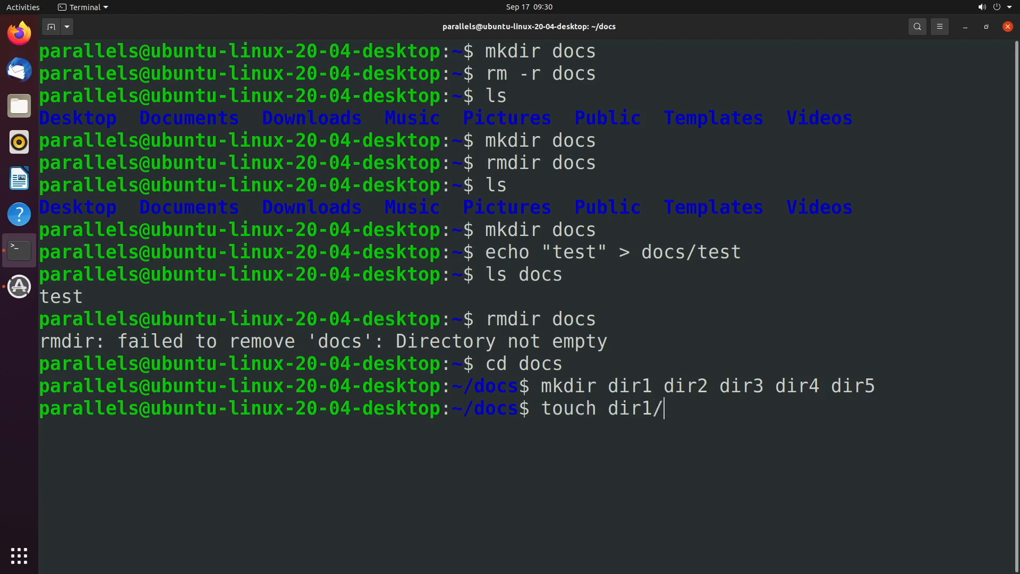
type("file")
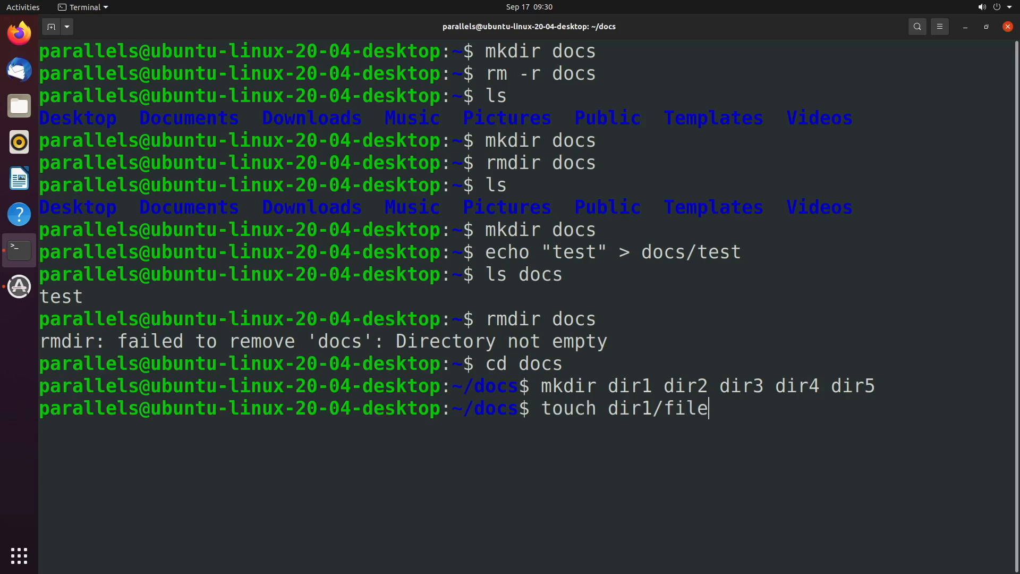
type("dir3/file")
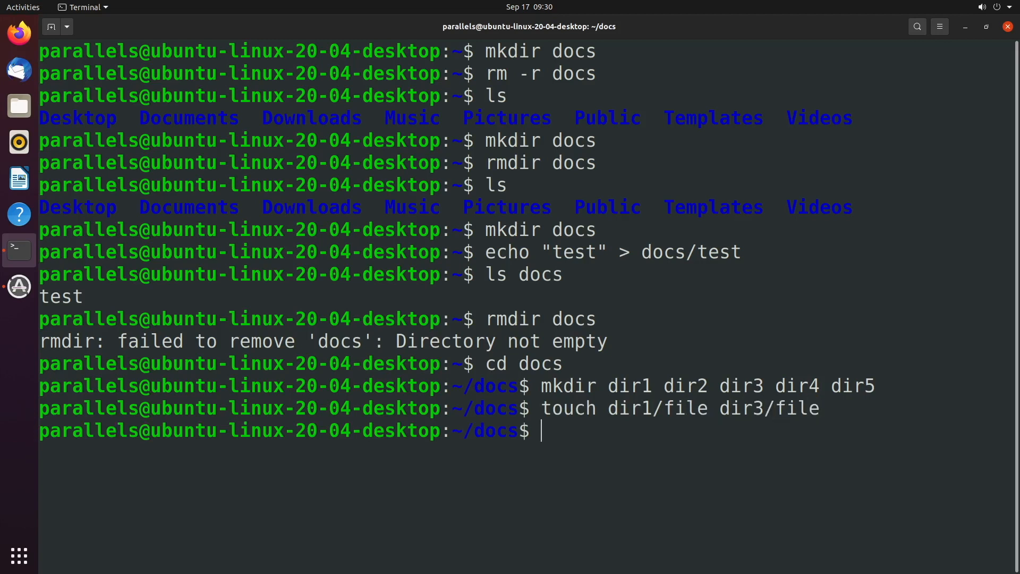
double_click(657, 408)
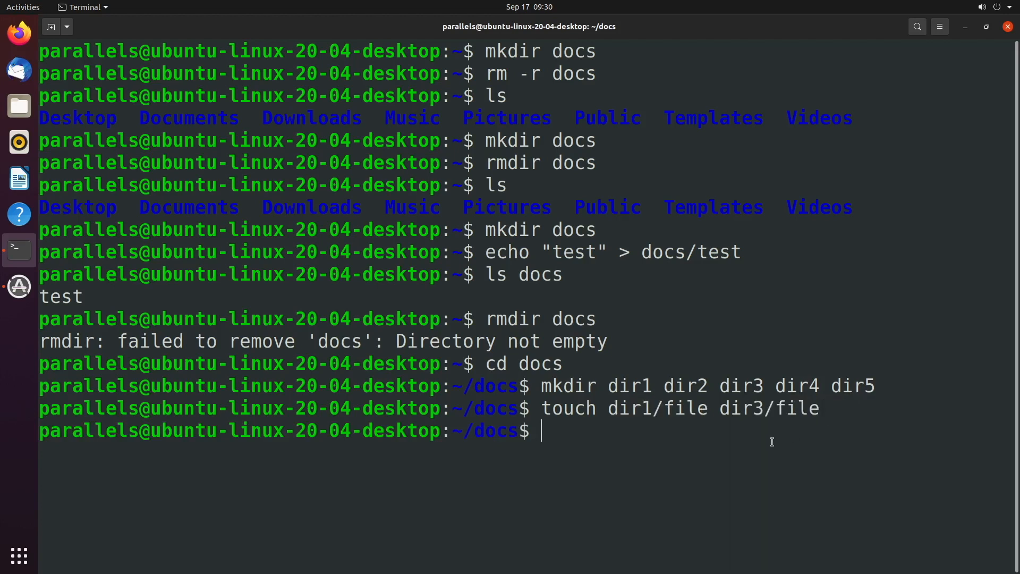
Step: Run rmdir * so only the empty dirs go, erroring on dir1, dir3 and test
type("r")
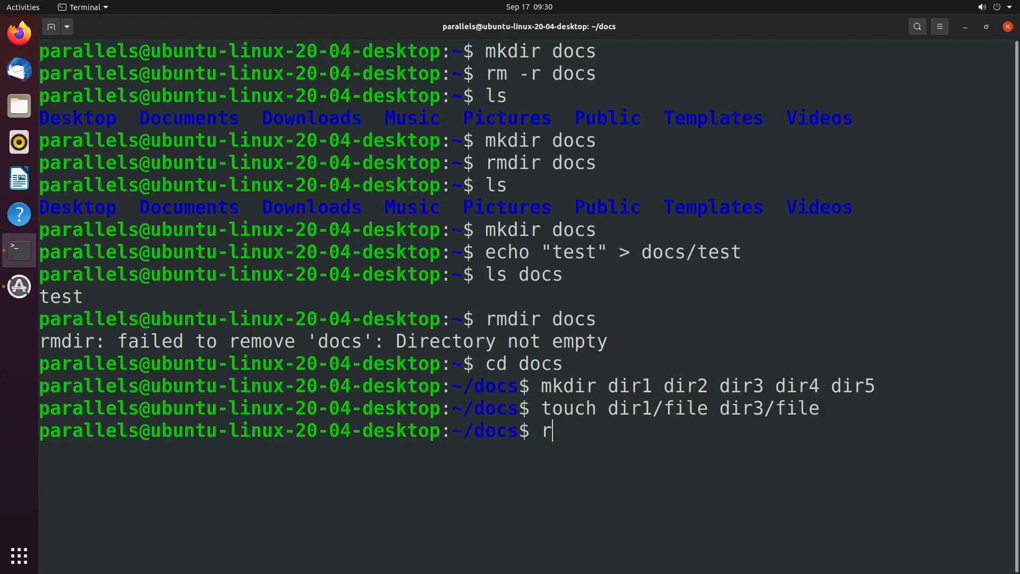
type("mdir")
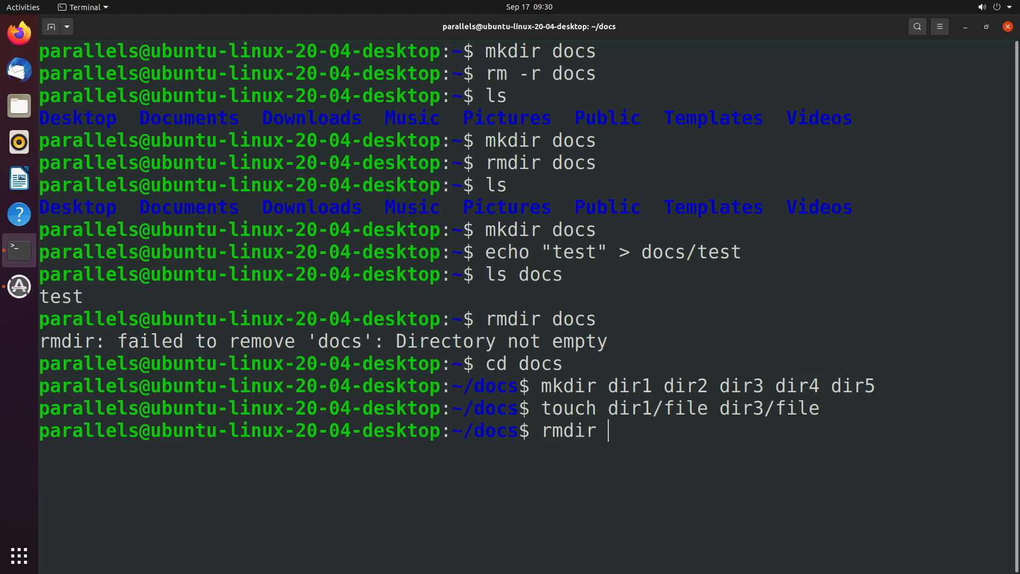
type("*")
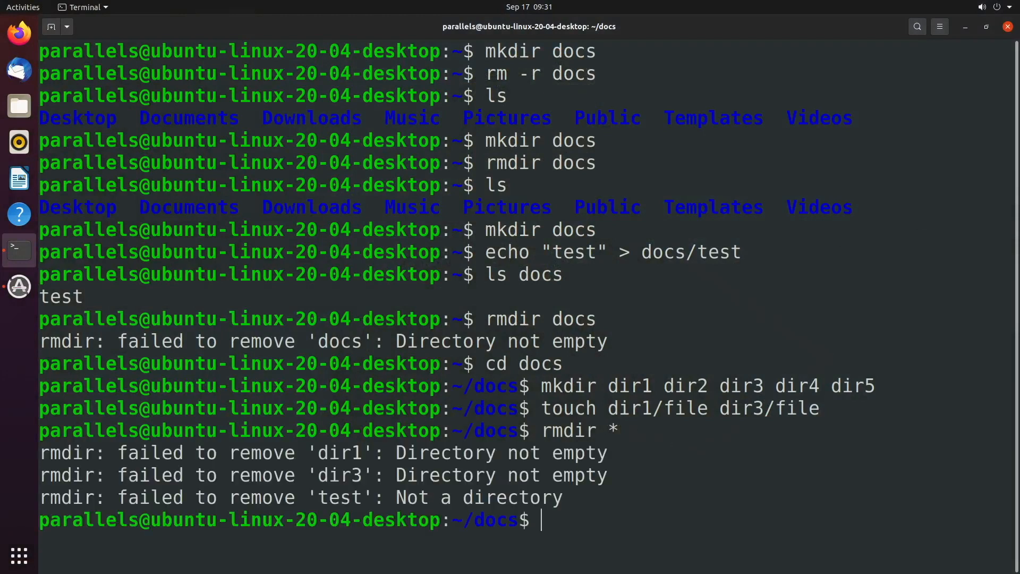
mouse_move(478, 458)
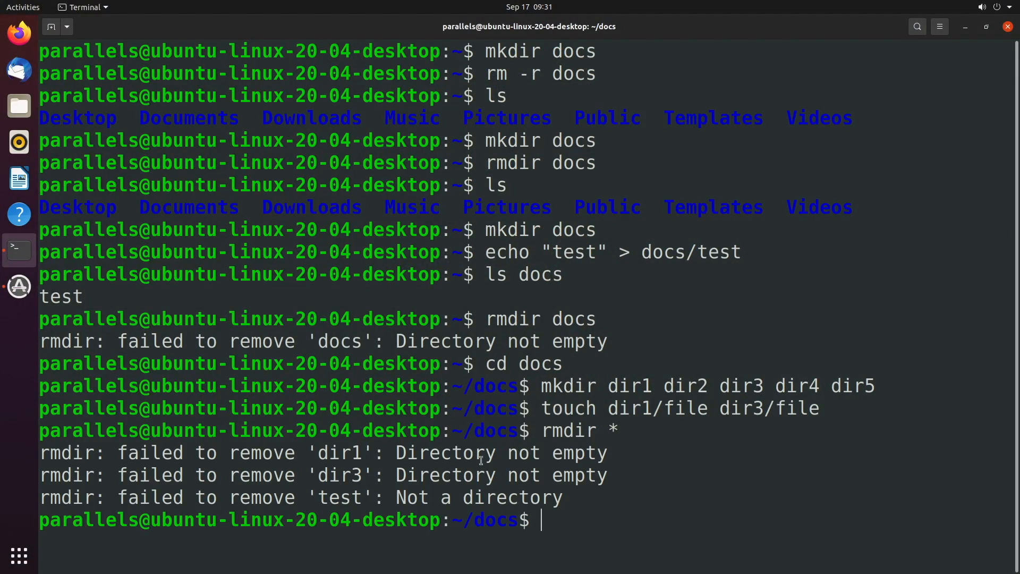
mouse_move(309, 456)
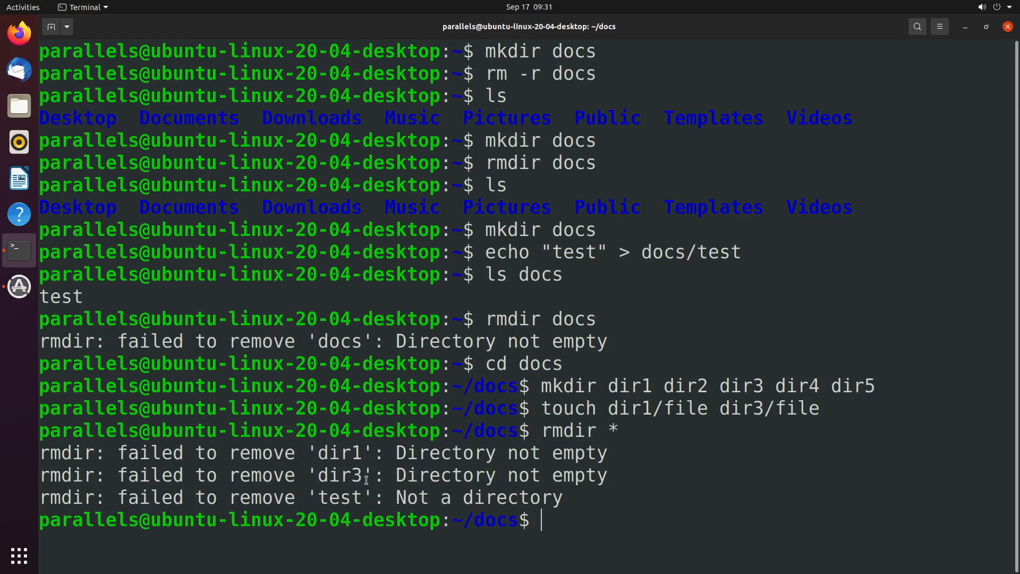
Step: List docs, wipe everything with rm -r *, and list again to confirm it is empty
type("ls")
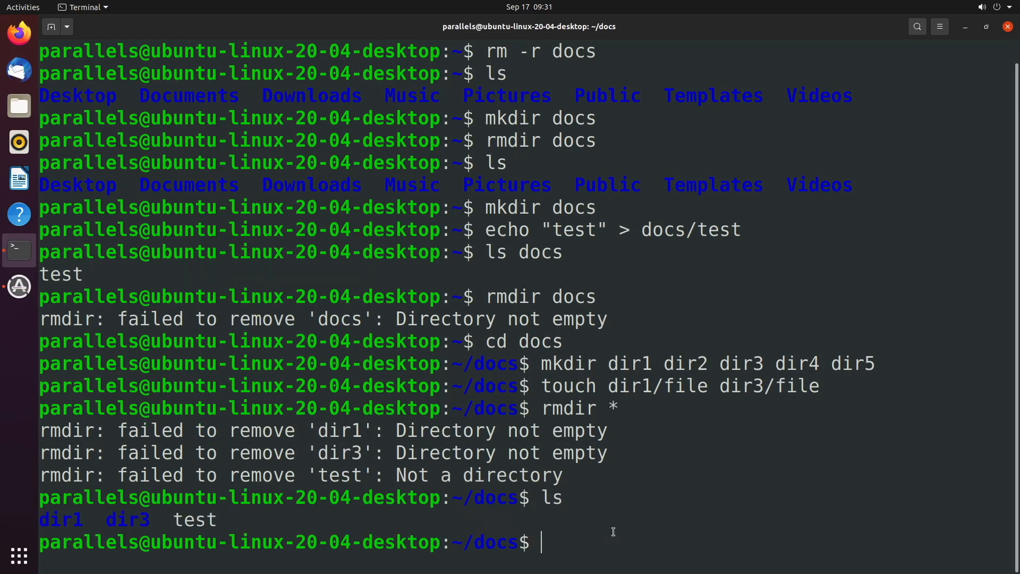
type("rm -")
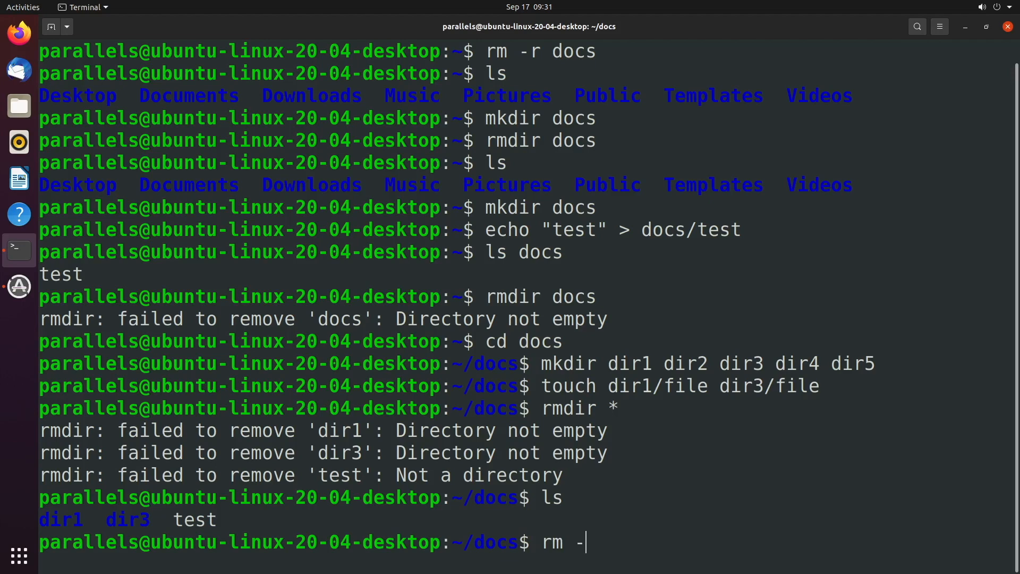
type("r *")
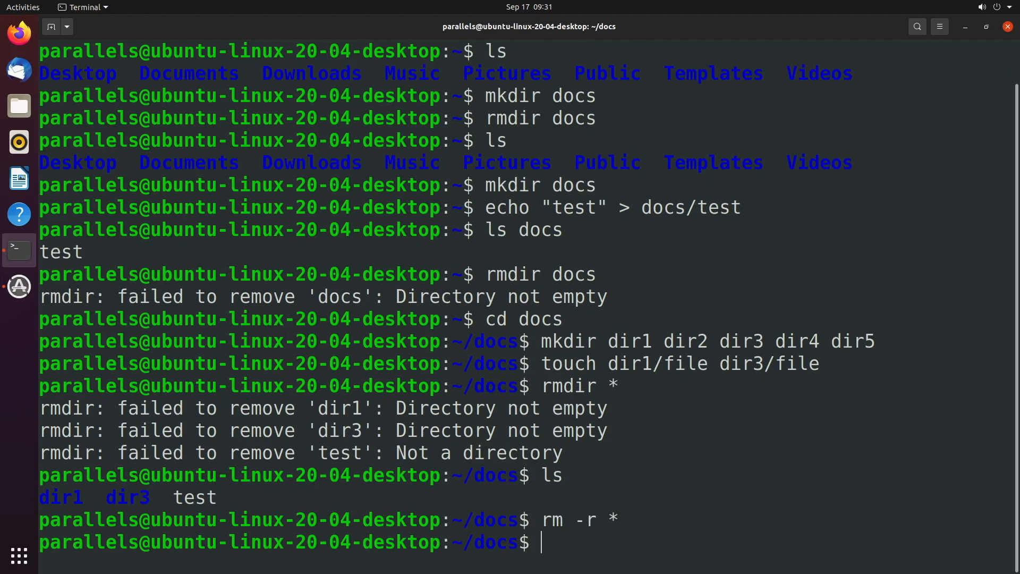
type("ls")
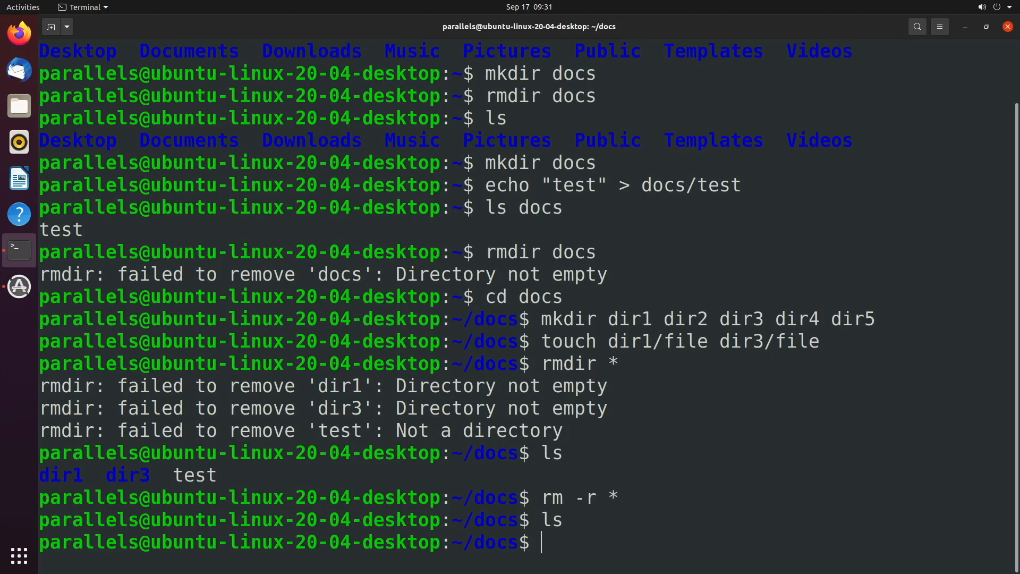
Step: Begin a forced recursive delete by entering rm -rf at the prompt in the empty docs folder
type("rm")
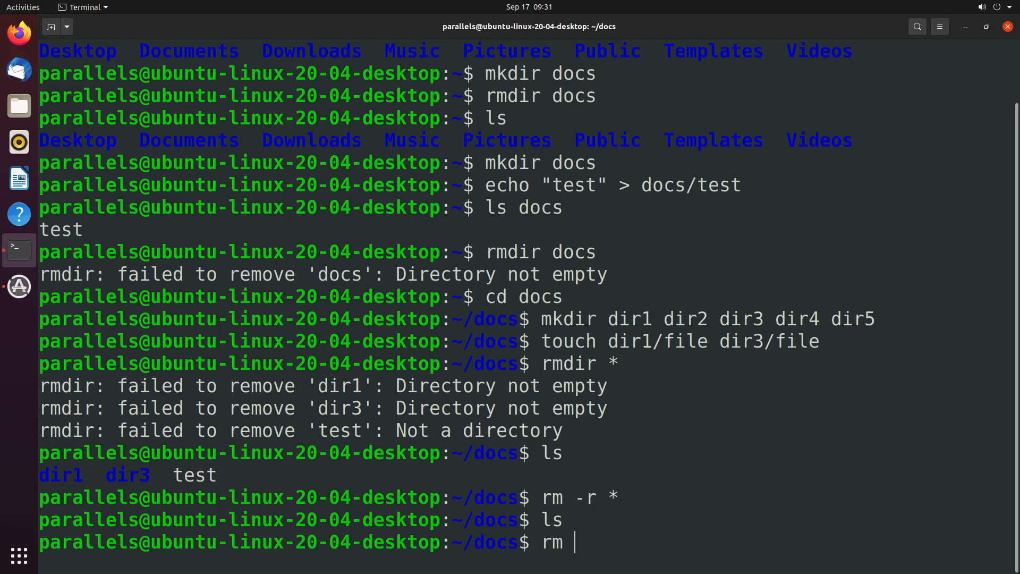
type("-r")
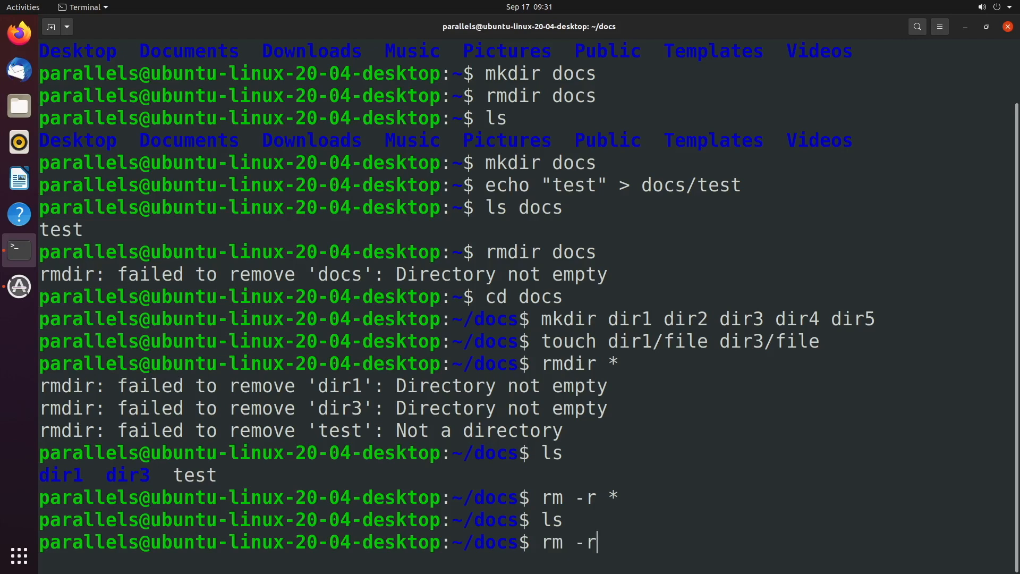
type("f")
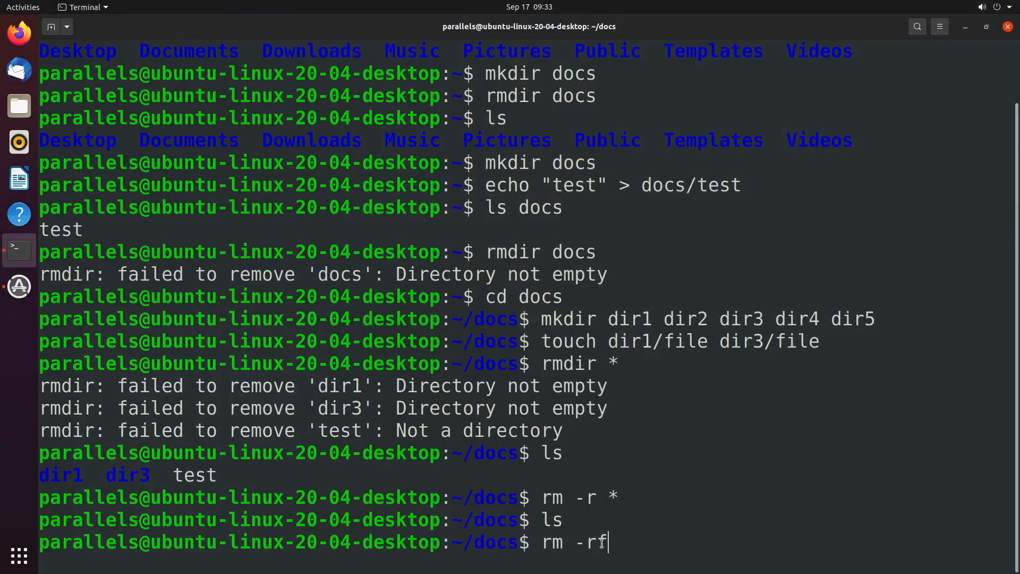